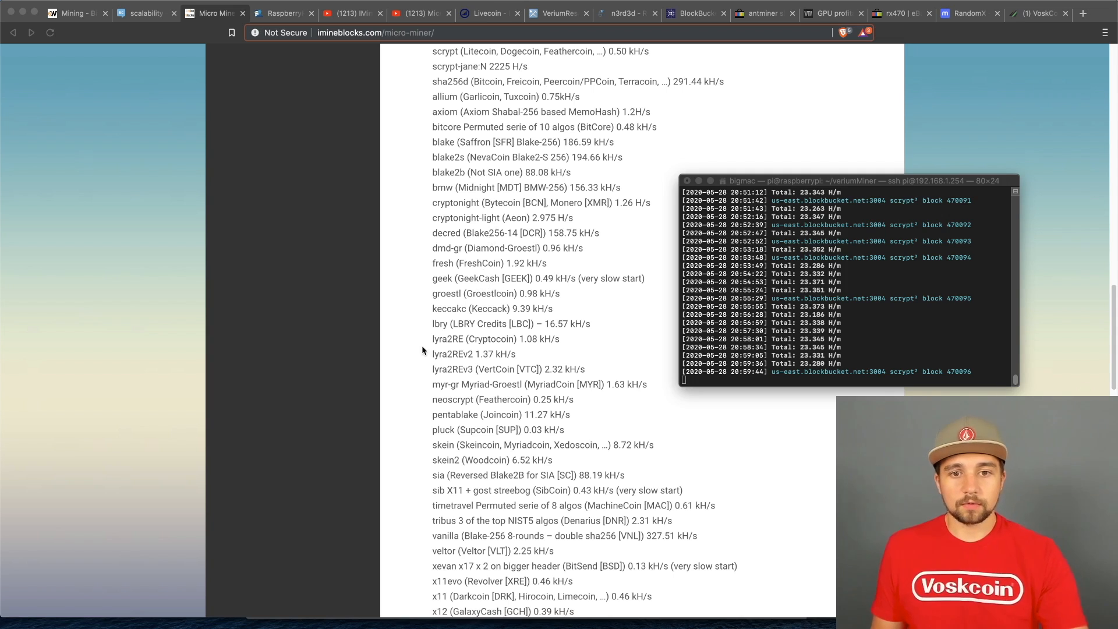
mouse_move(563, 305)
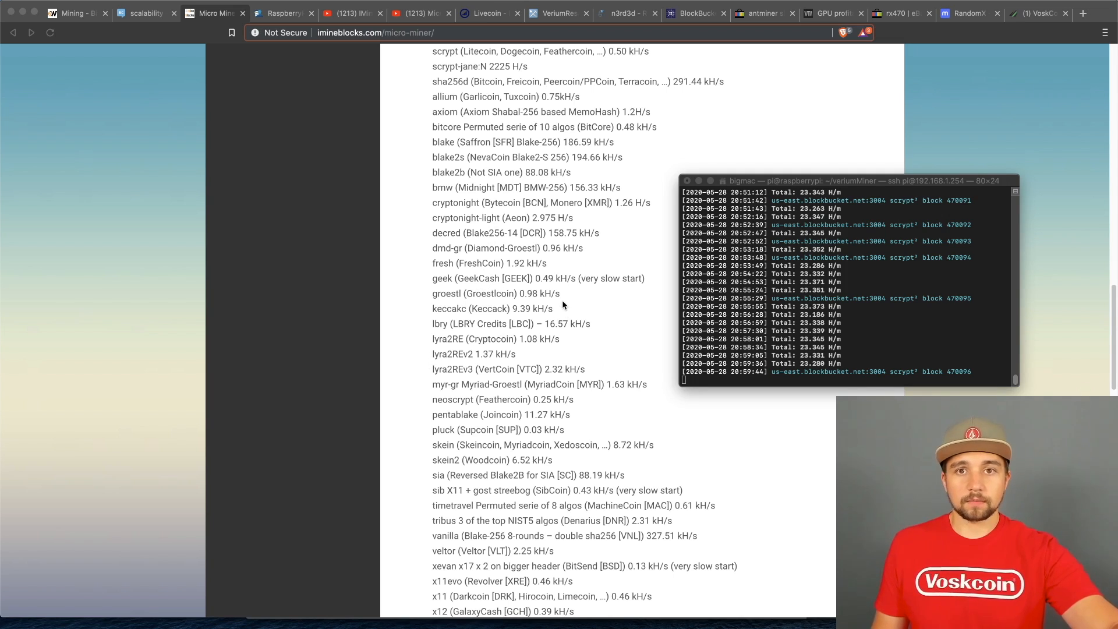
mouse_move(539, 225)
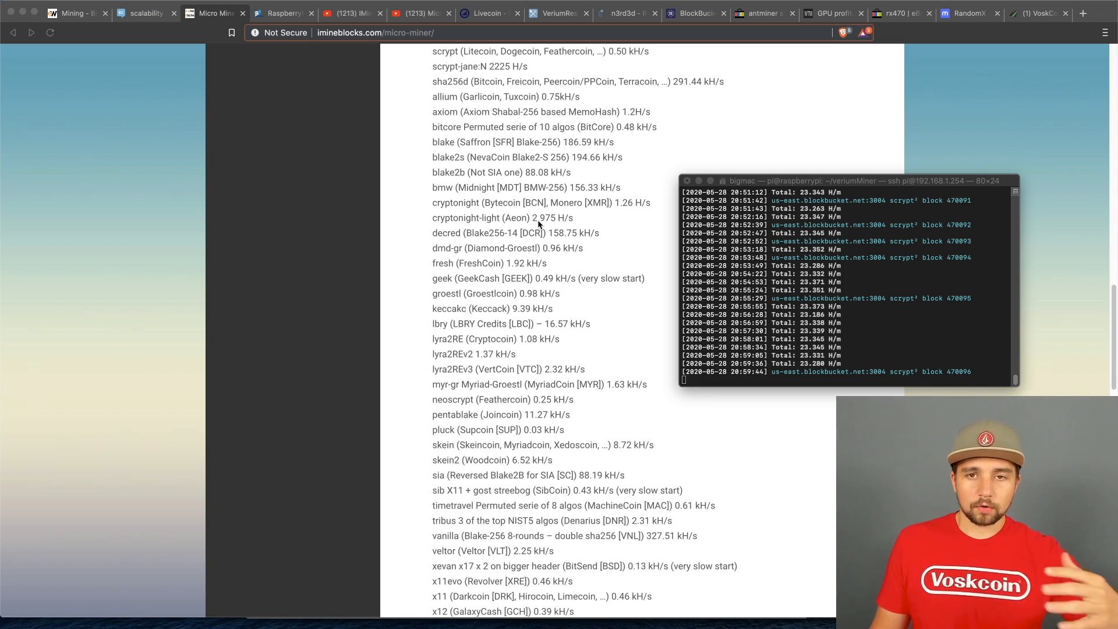
mouse_move(527, 219)
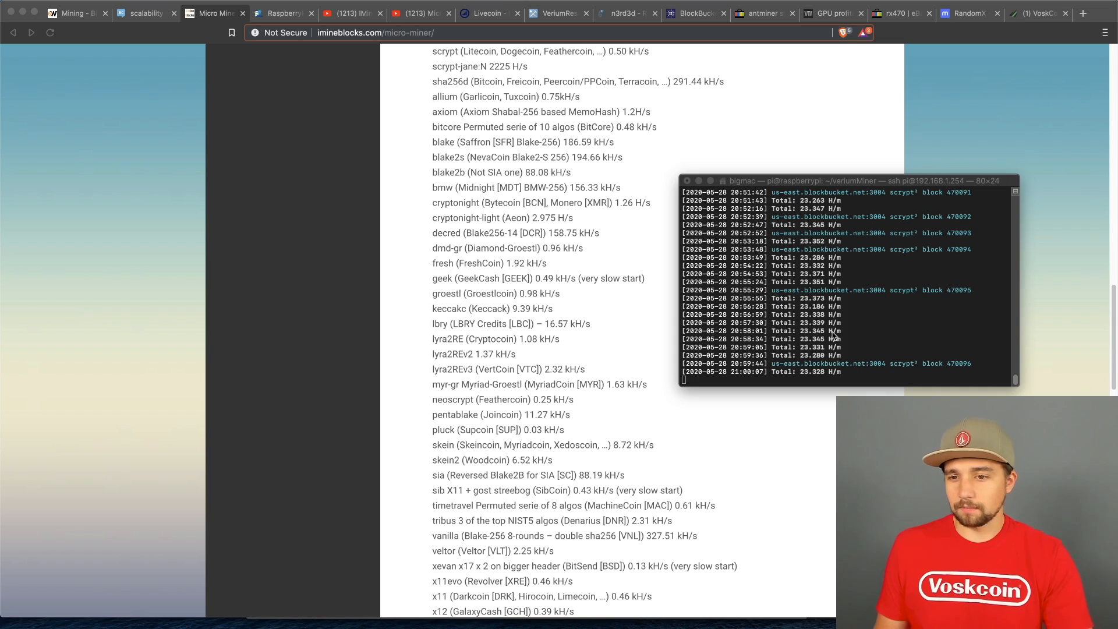
mouse_move(867, 329)
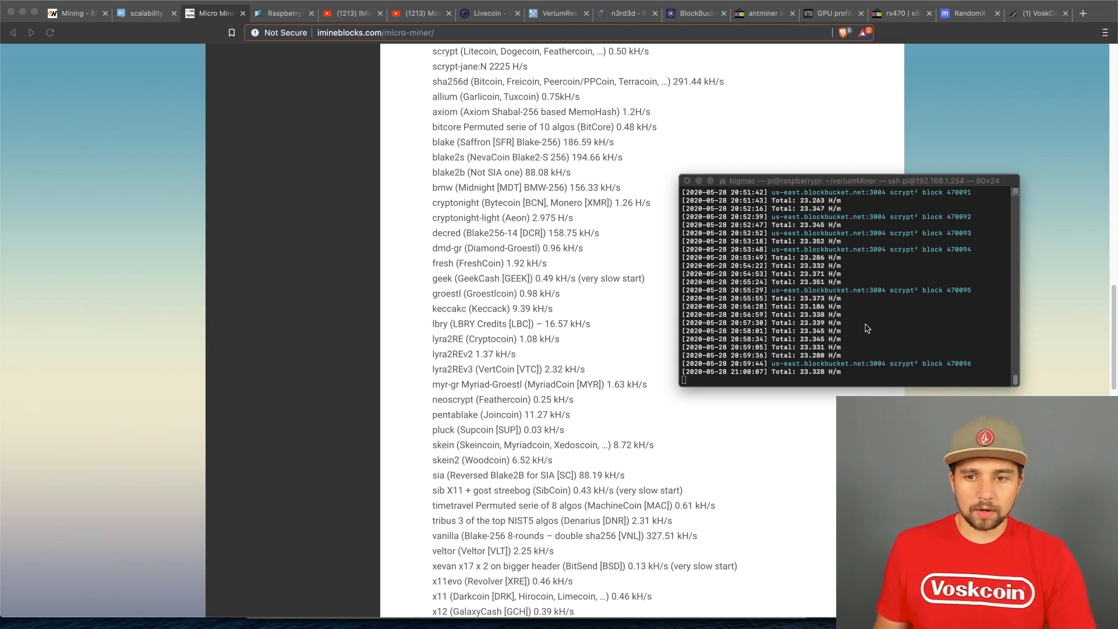
mouse_move(896, 319)
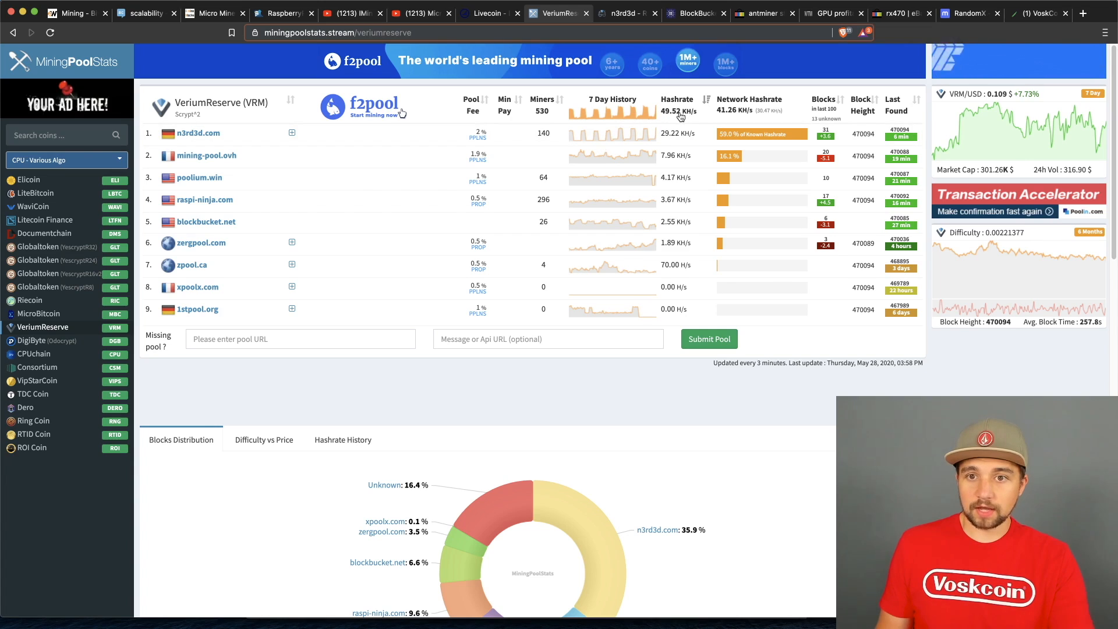
mouse_move(627, 138)
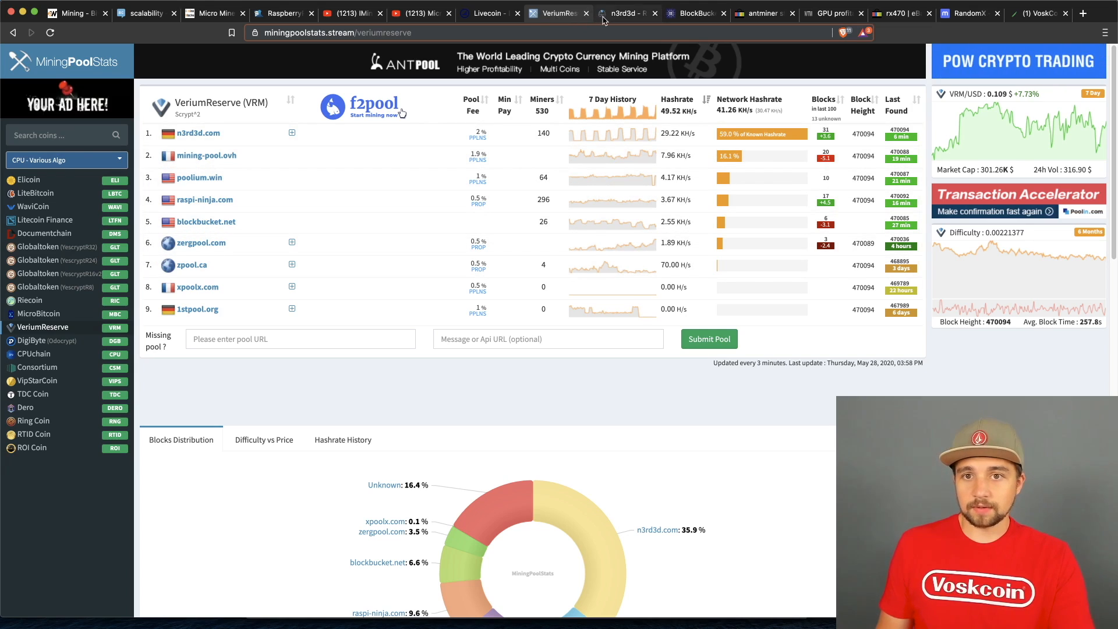
Switch to the n3rd3d Verium pool site and view its Sign Up page.
click(630, 13)
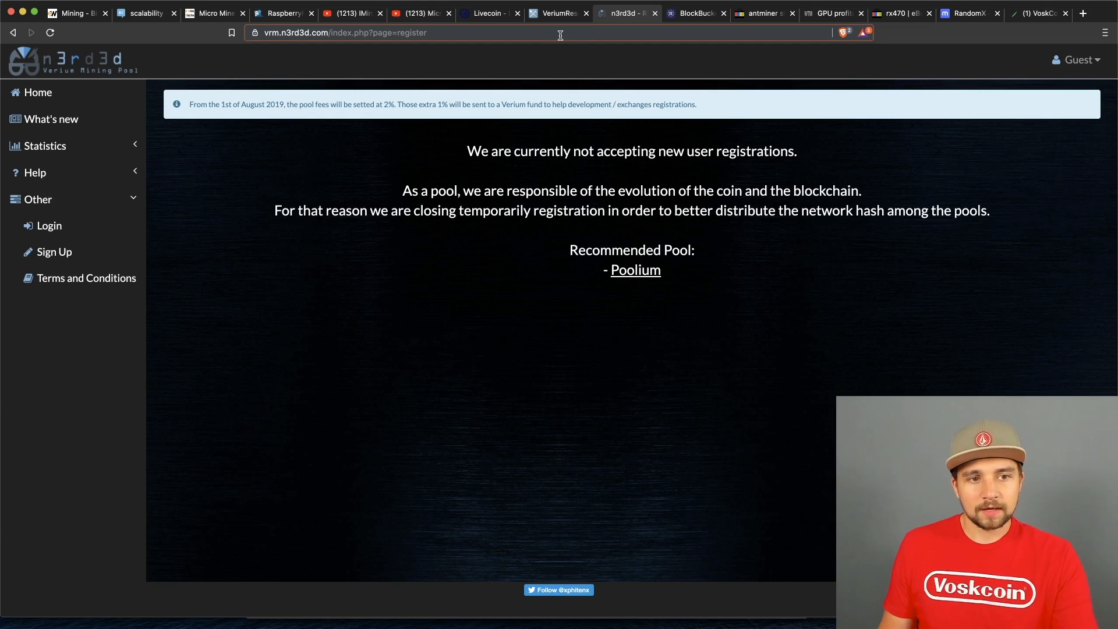
Switch to BlockBucket and view the Verium Miners page with the wallet address lookup.
click(694, 13)
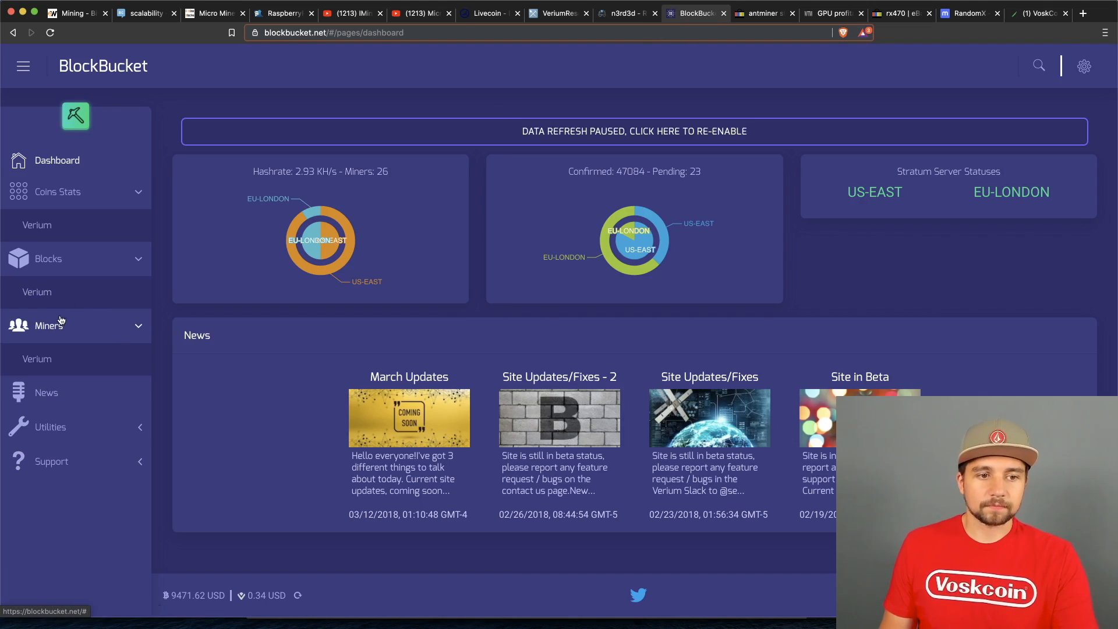
click(36, 359)
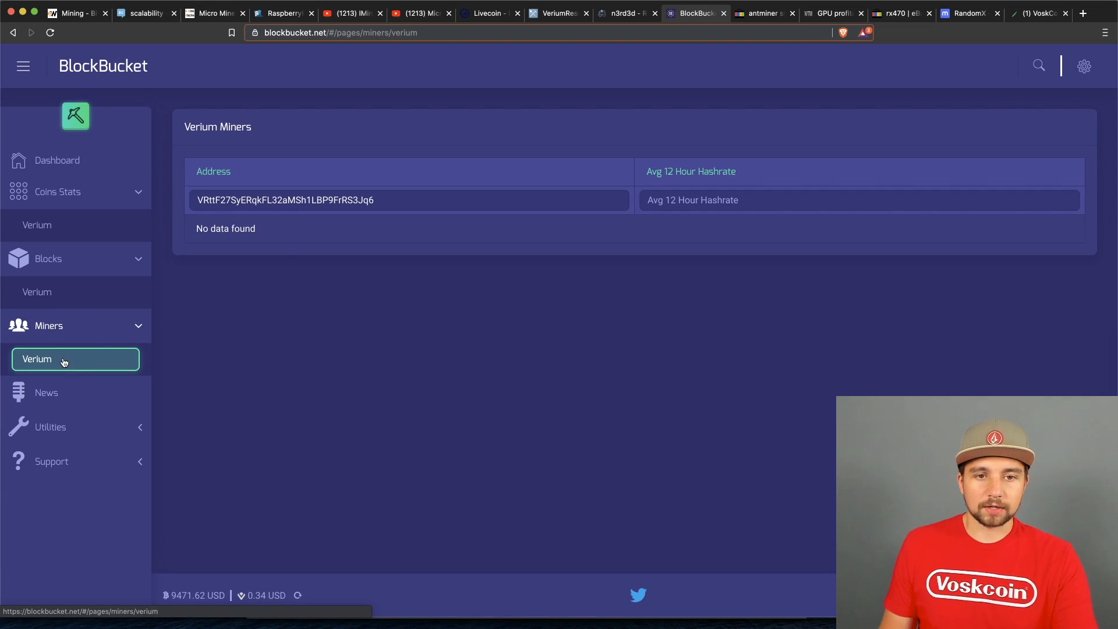
double_click(284, 200)
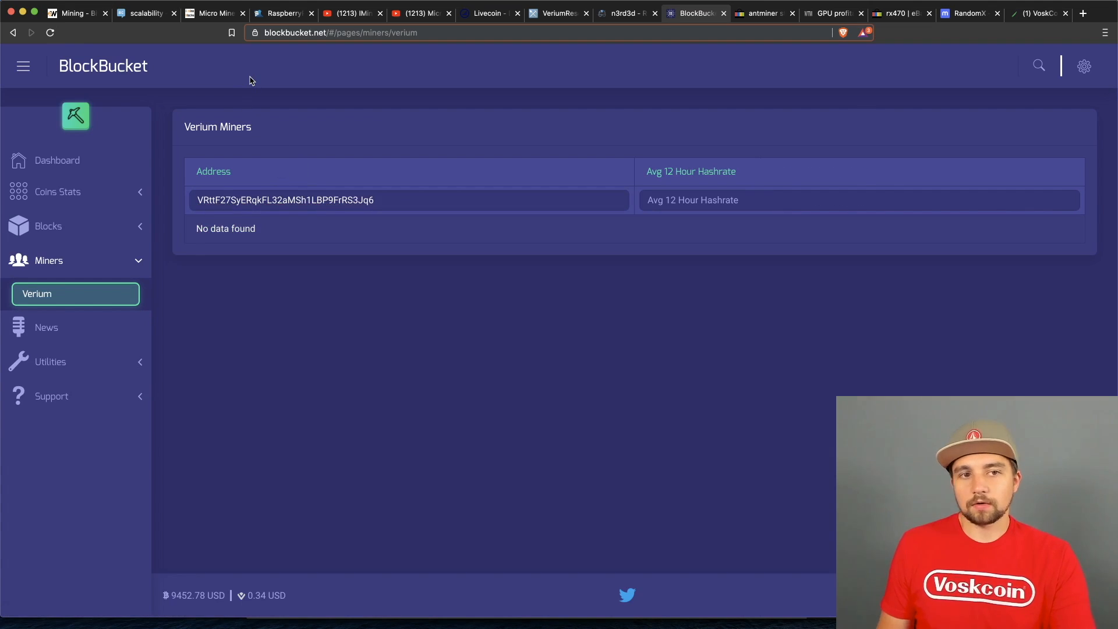
mouse_move(260, 251)
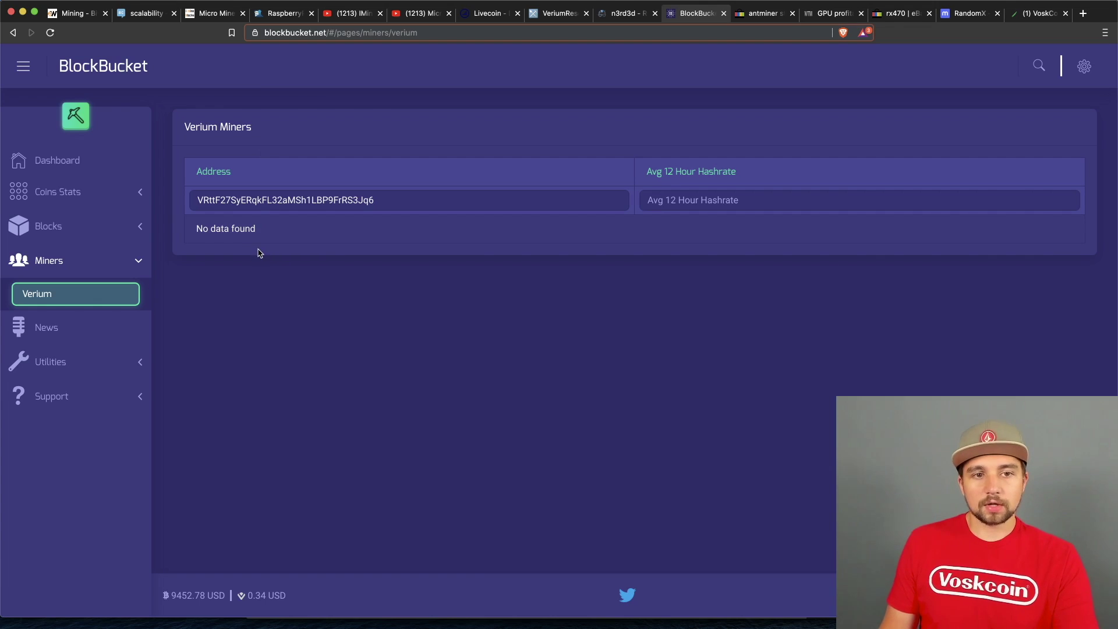